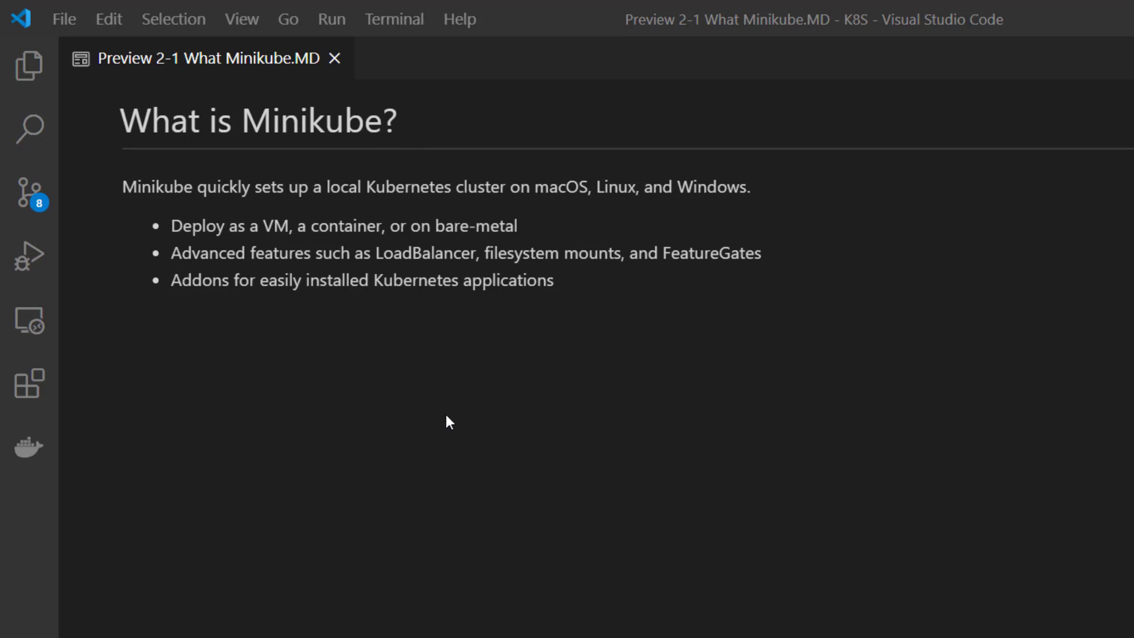
mouse_move(608, 215)
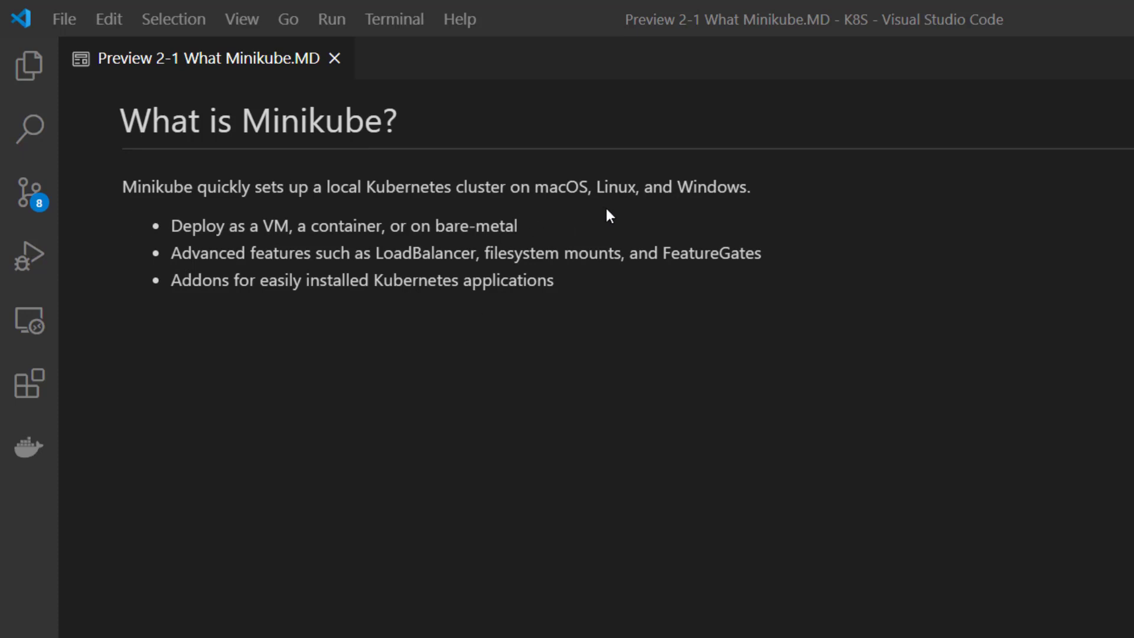
mouse_move(720, 211)
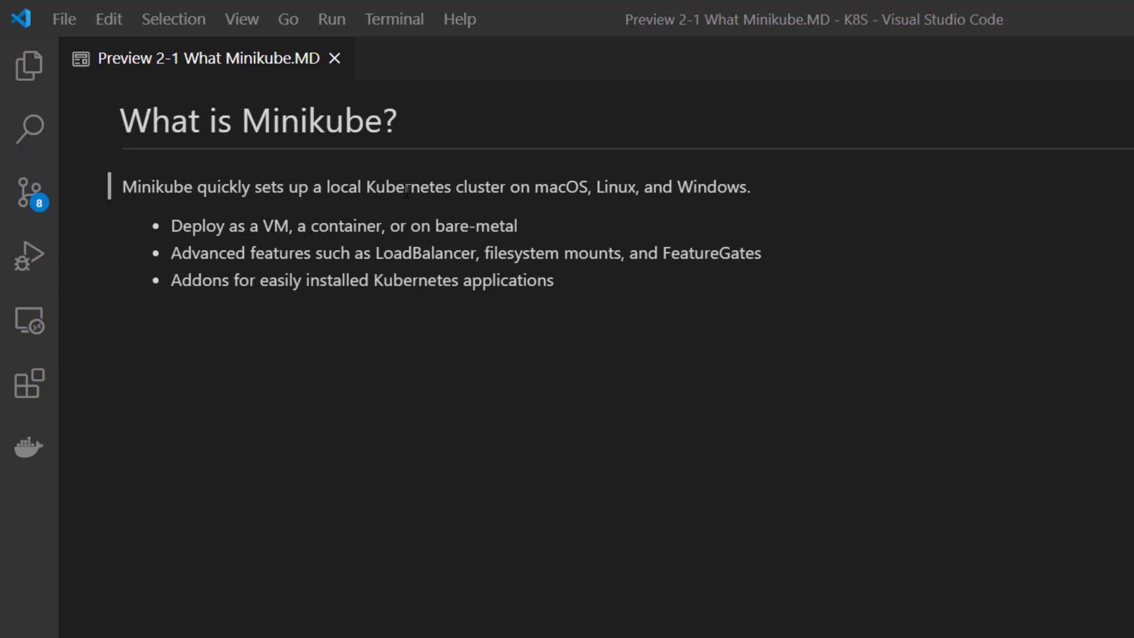
mouse_move(504, 227)
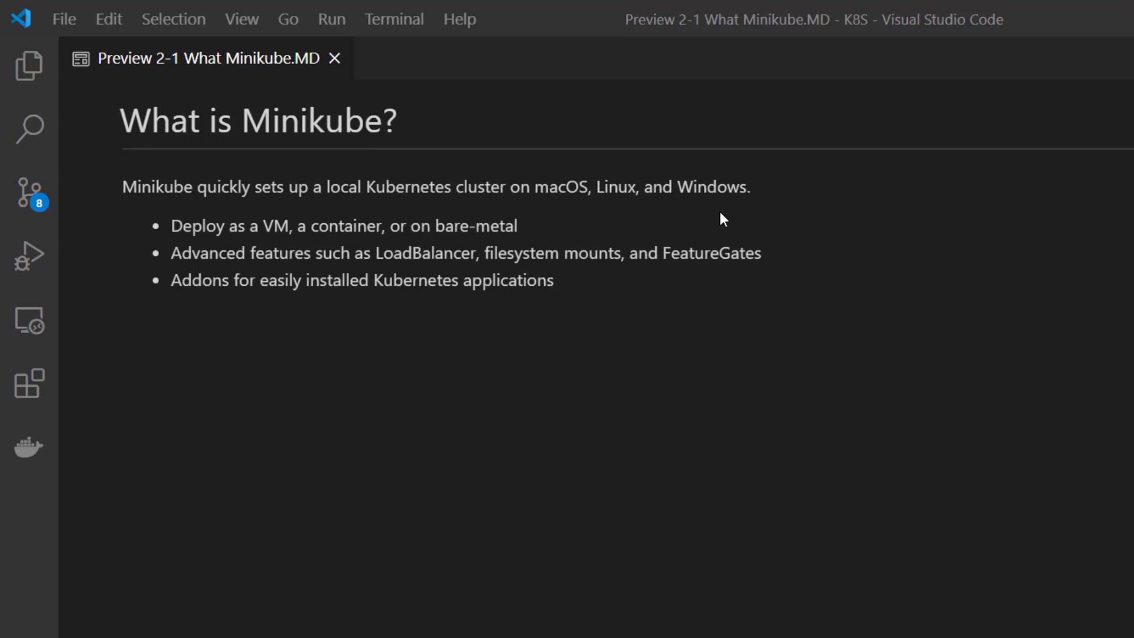
mouse_move(170, 319)
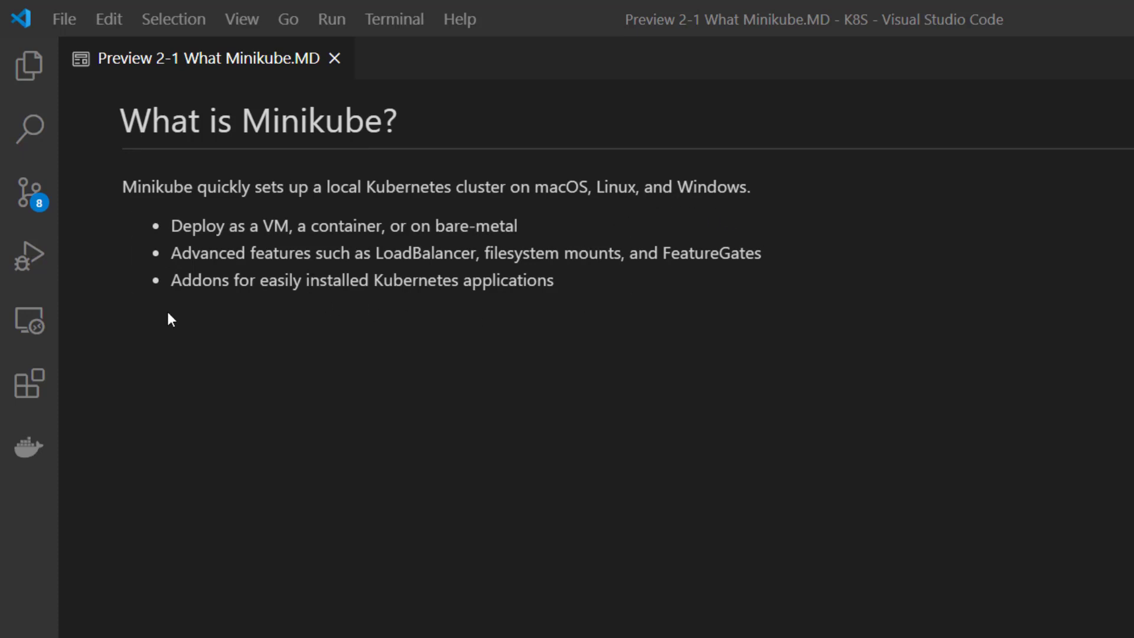
mouse_move(173, 292)
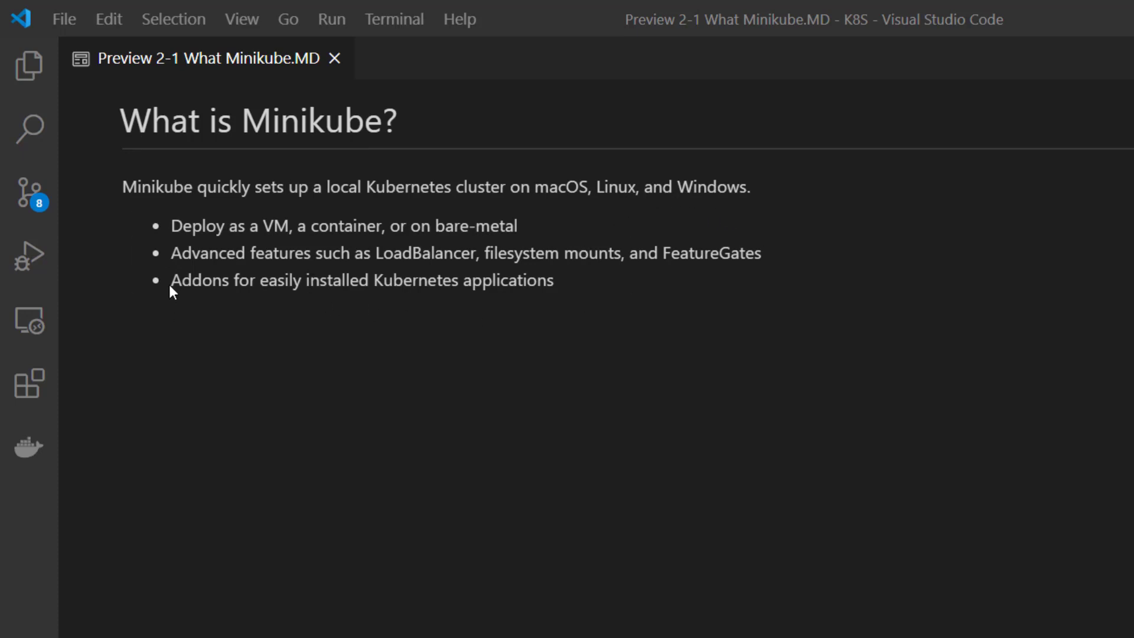